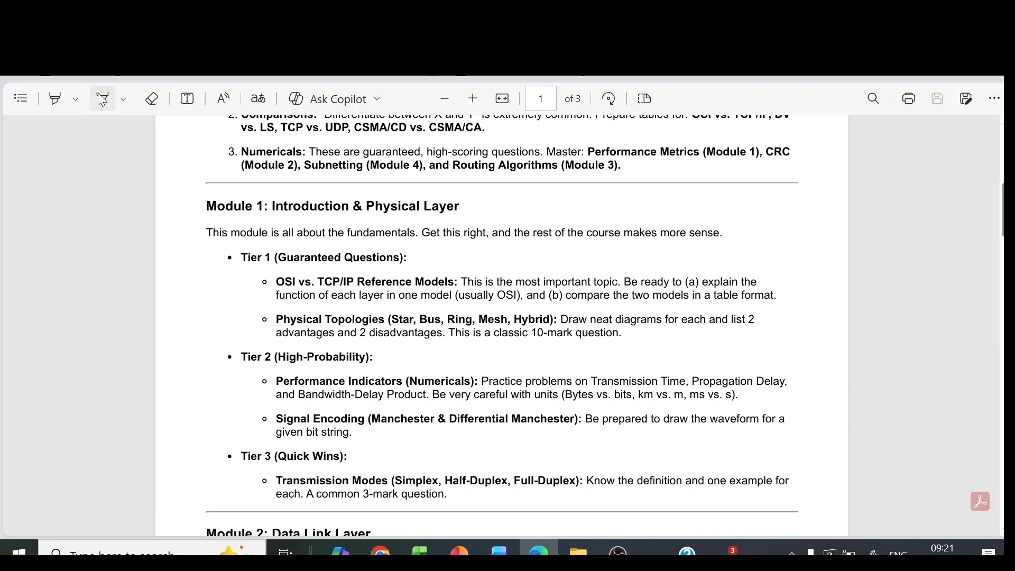
# Ink blue ticks beside Module 1's tiers and topics and underline its heading and key terms
pyautogui.click(101, 97)
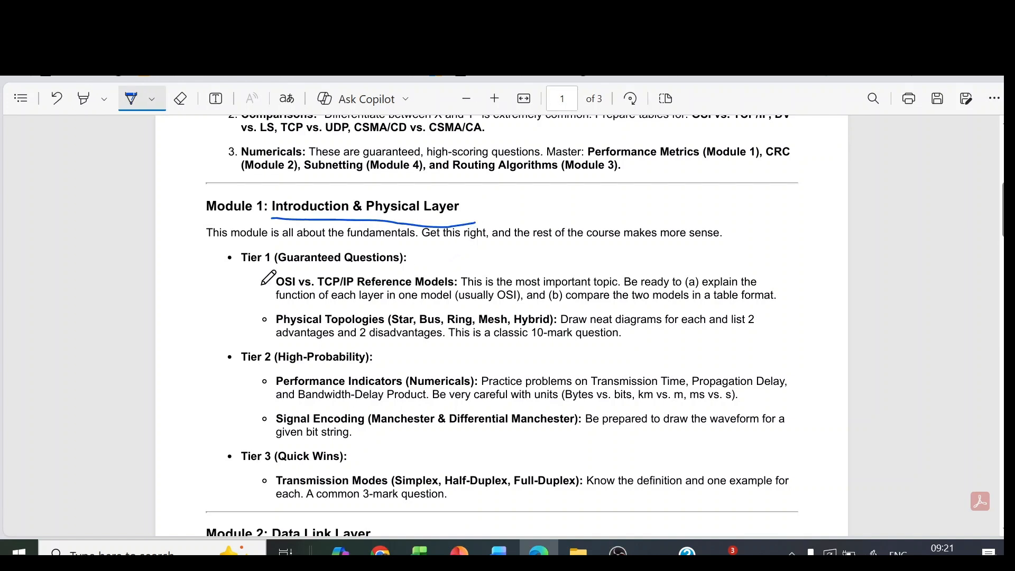
pyautogui.moveTo(228, 260)
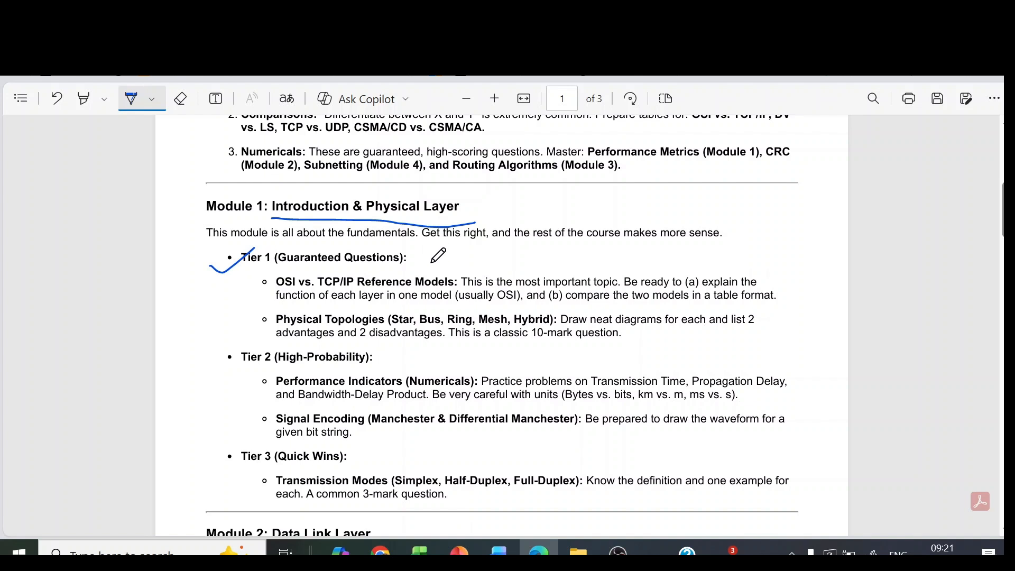
pyautogui.moveTo(335, 288)
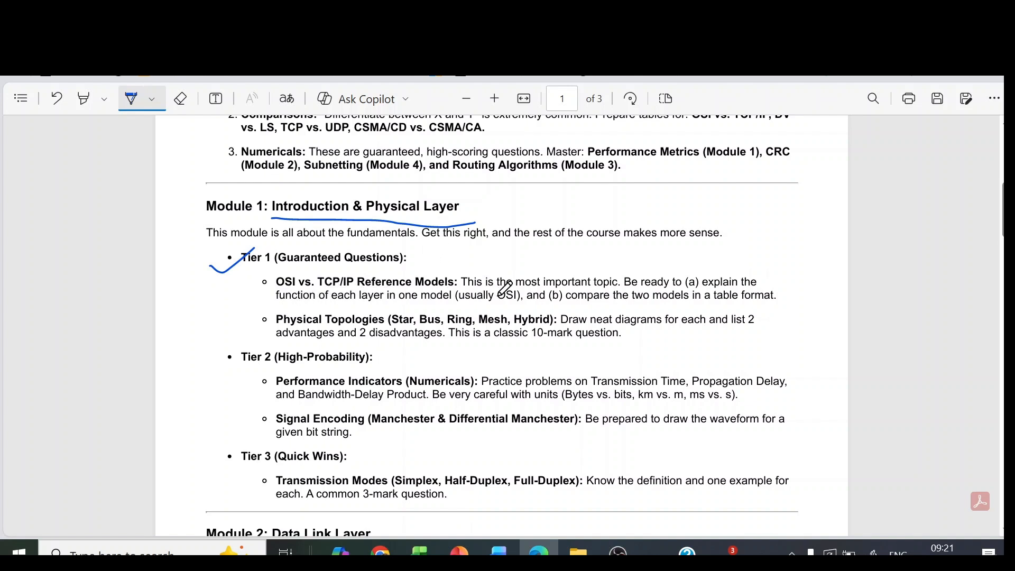
pyautogui.moveTo(702, 336)
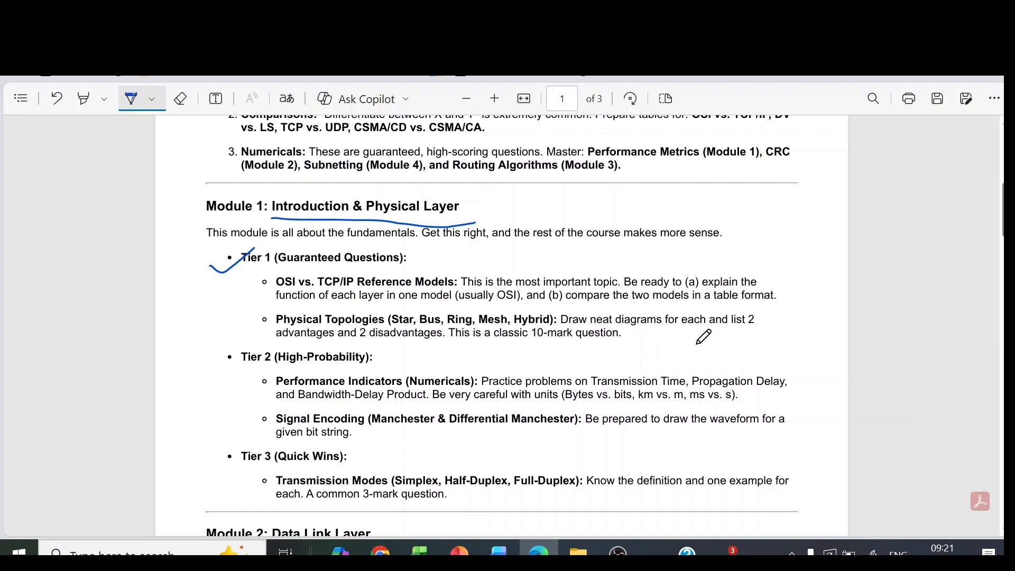
pyautogui.scroll(-3)
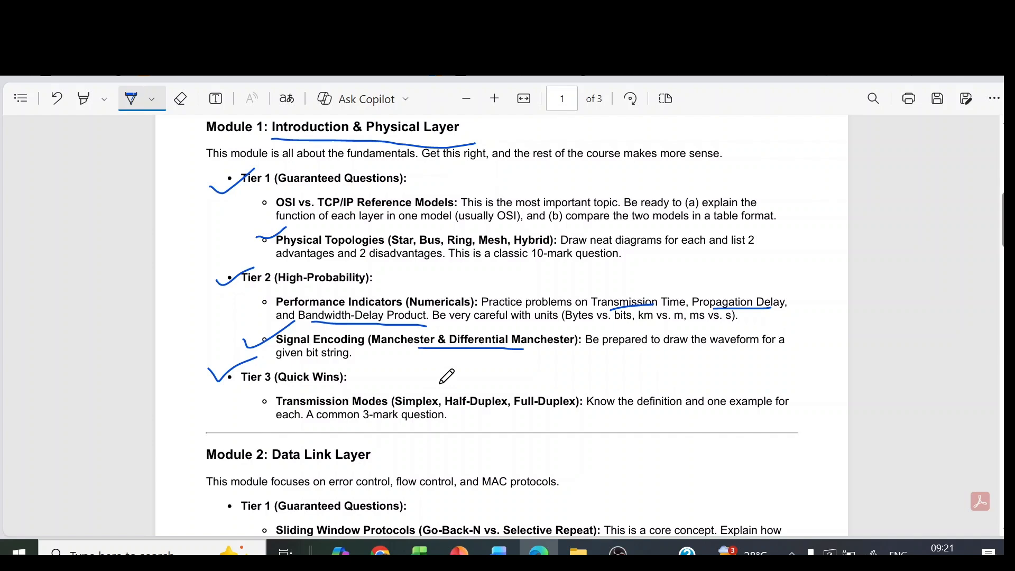
pyautogui.moveTo(560, 390)
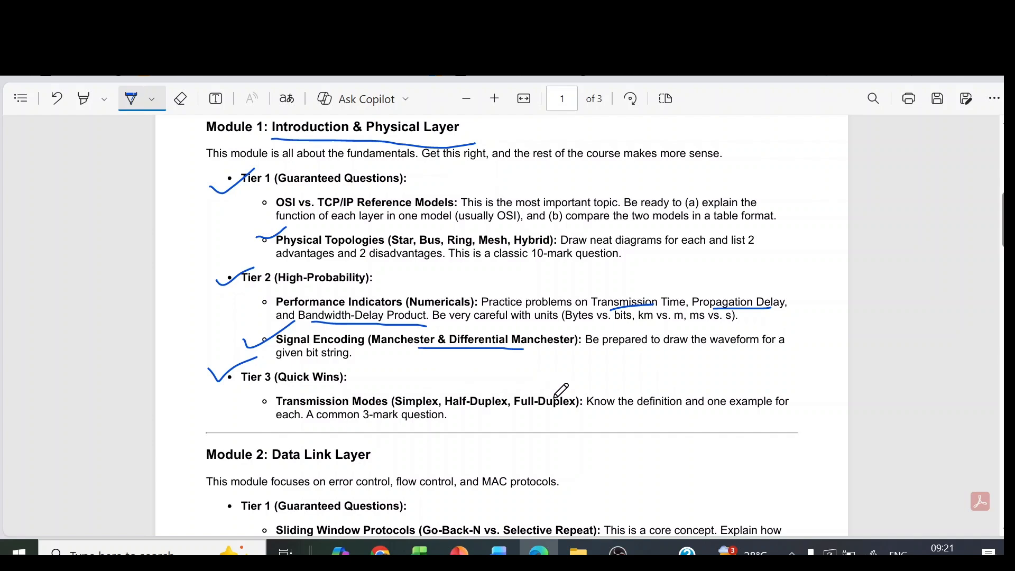
pyautogui.moveTo(672, 380)
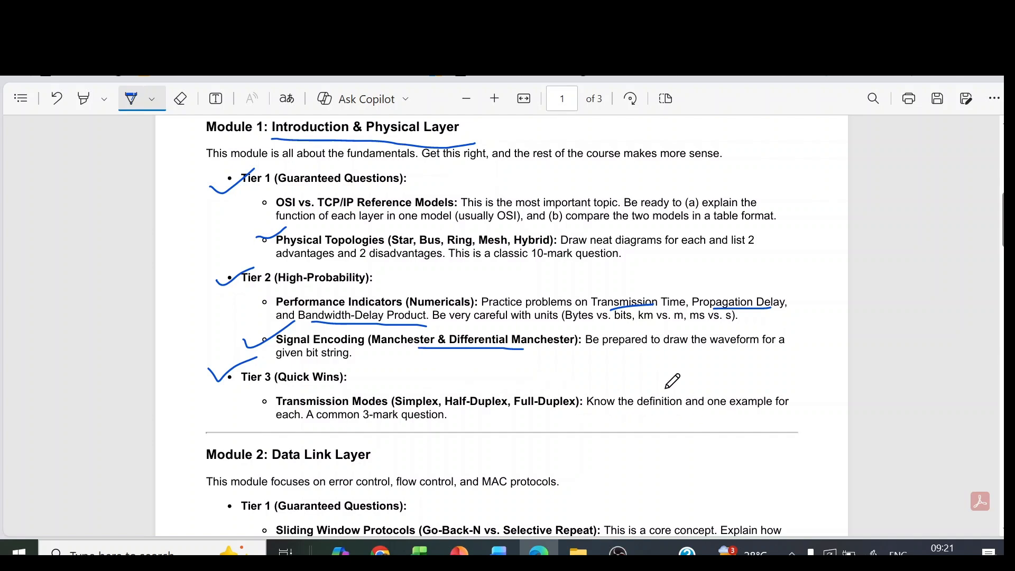
# Tick the Module 2 heading, its Tier 1–3 labels and each listed topic bullet in blue ink
pyautogui.scroll(-3)
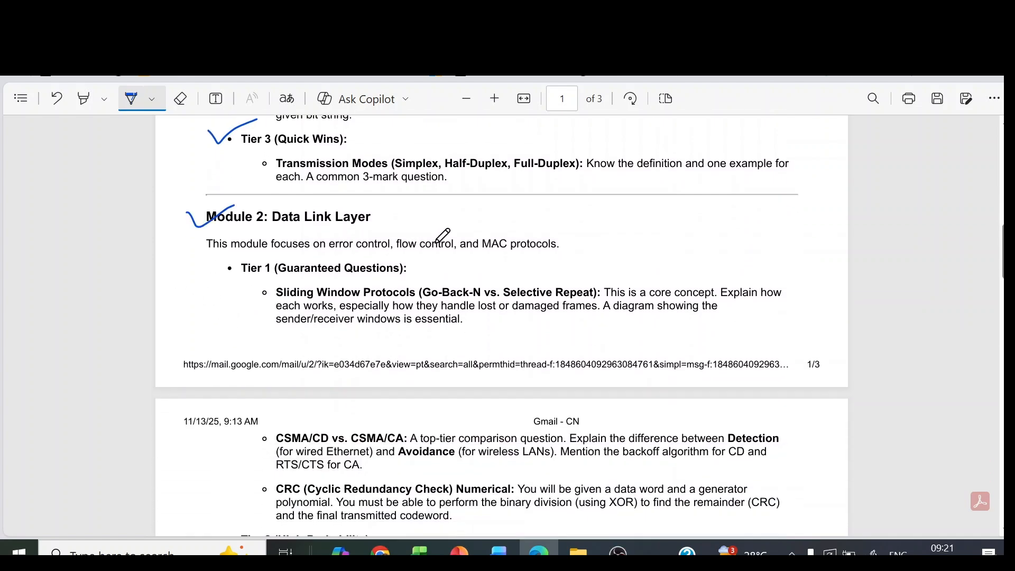
pyautogui.scroll(-3)
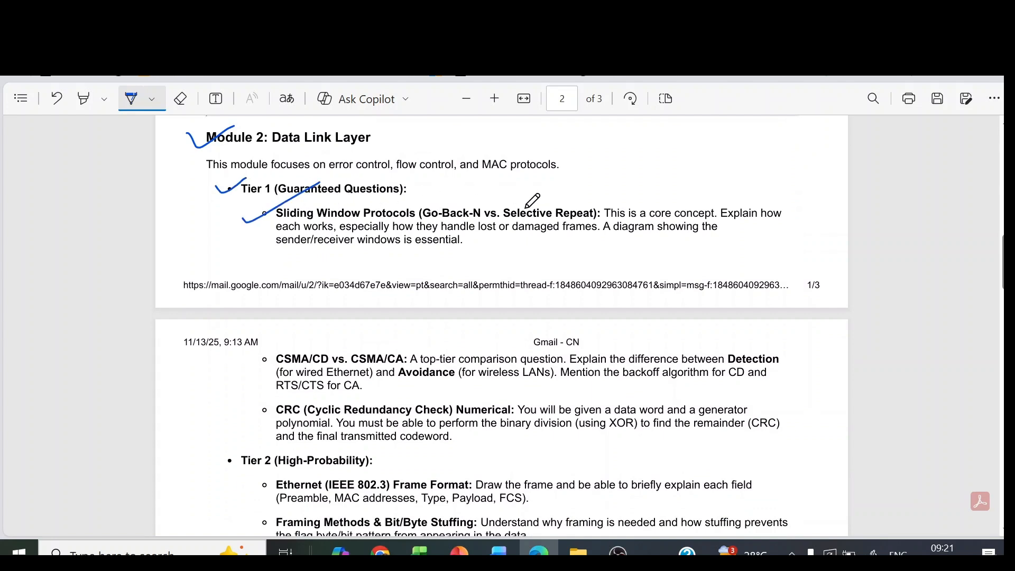
pyautogui.moveTo(595, 198)
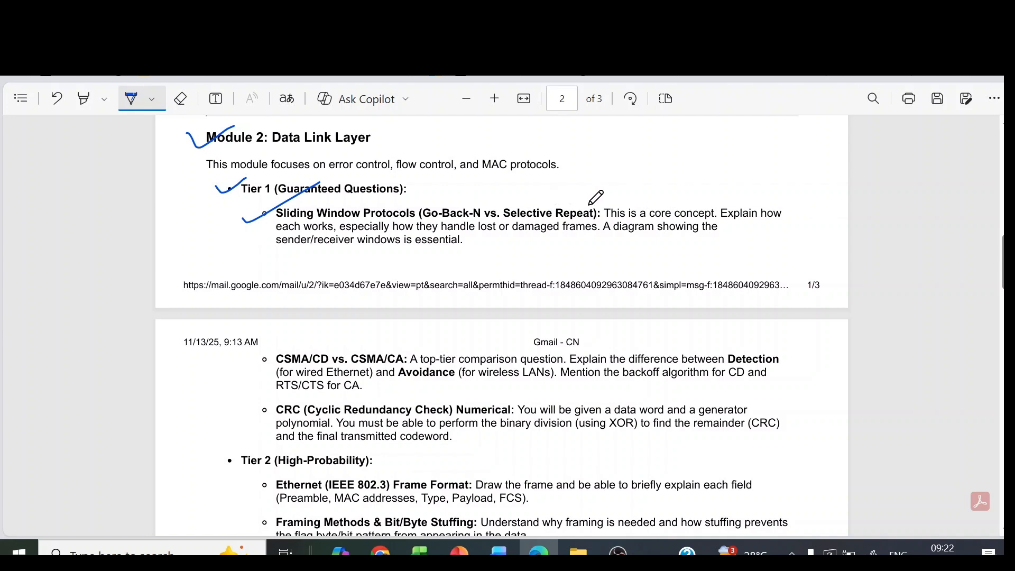
pyautogui.scroll(-3)
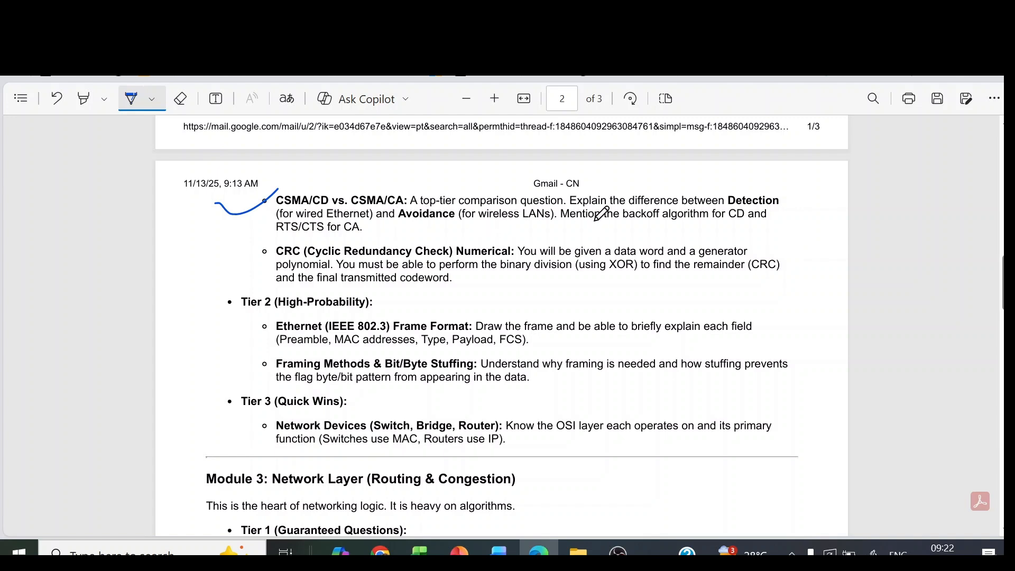
pyautogui.moveTo(756, 211)
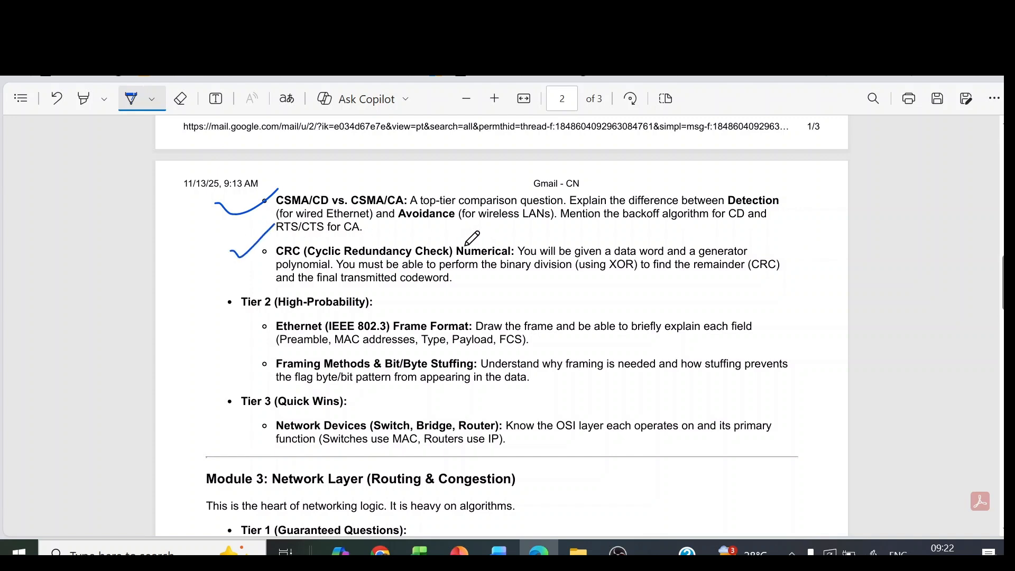
pyautogui.moveTo(359, 287)
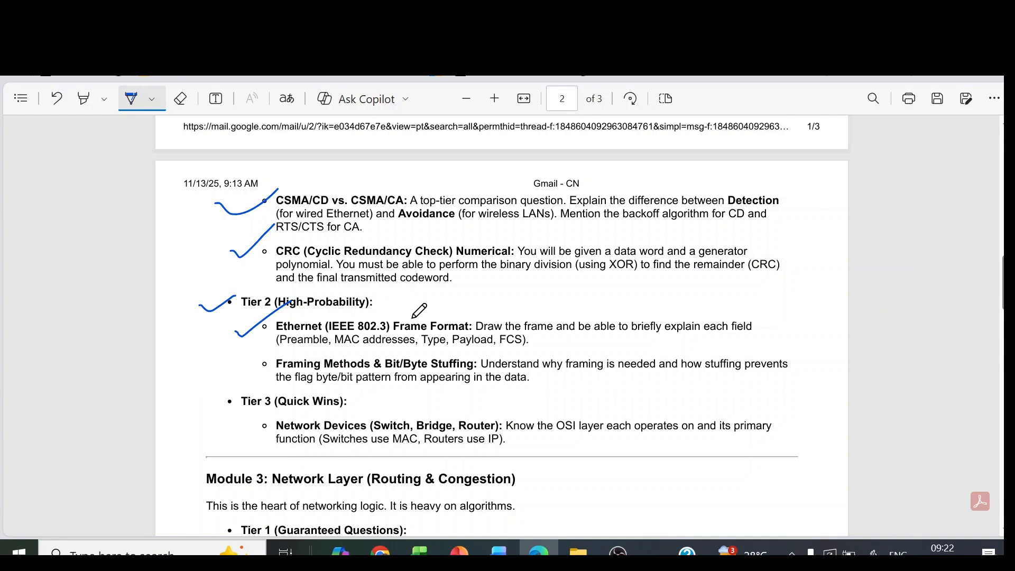
pyautogui.moveTo(248, 350)
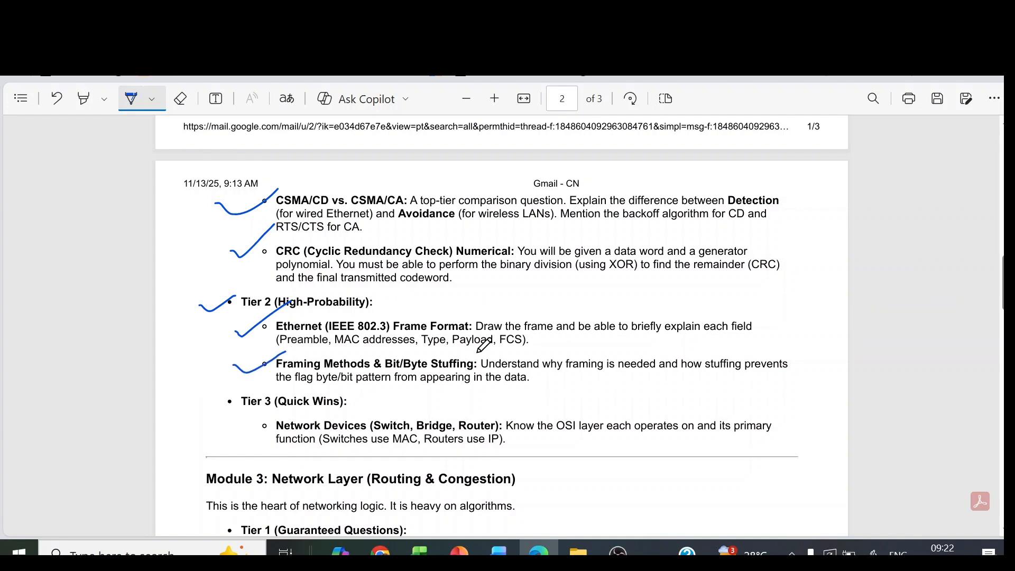
pyautogui.scroll(-3)
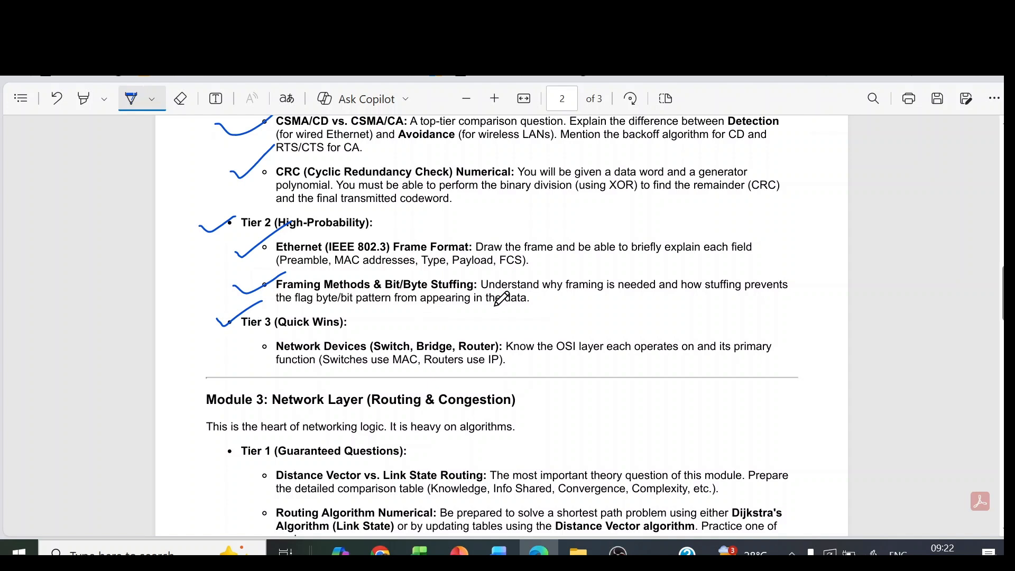
pyautogui.moveTo(715, 328)
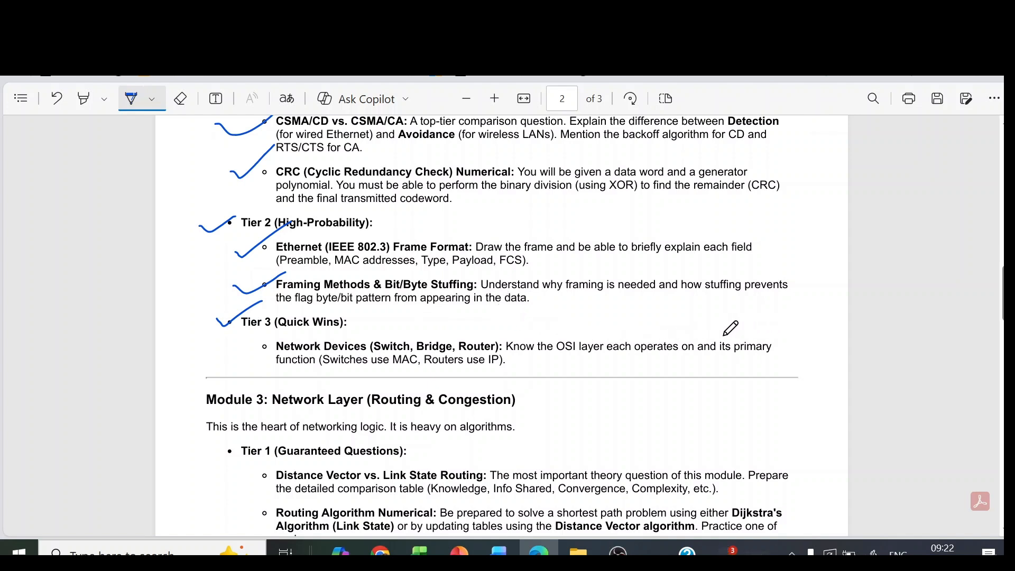
# Tick the Module 3 heading, Tier 1–3 labels, routing topics and Count-to-Infinity in blue ink
pyautogui.scroll(-3)
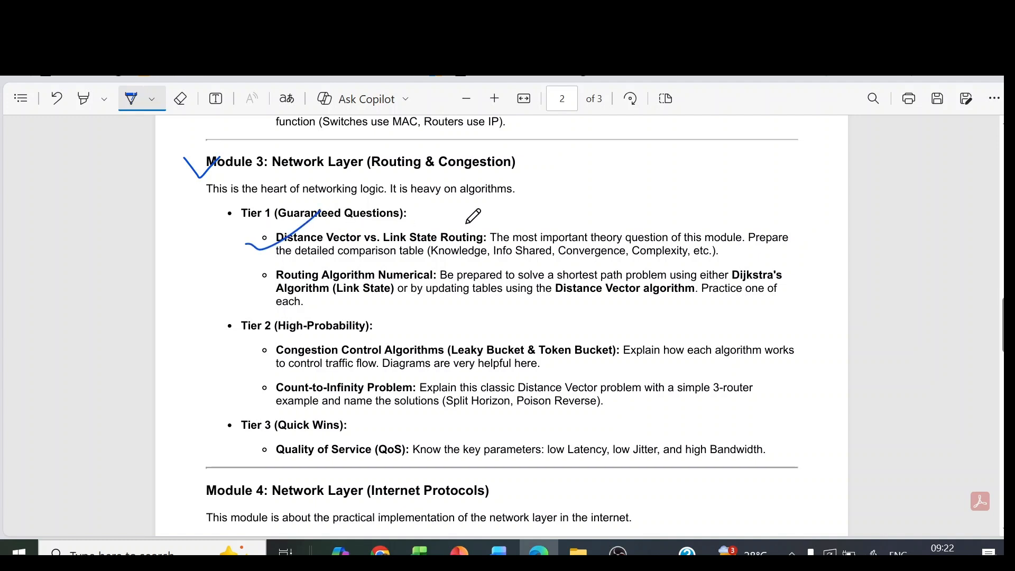
pyautogui.moveTo(227, 265)
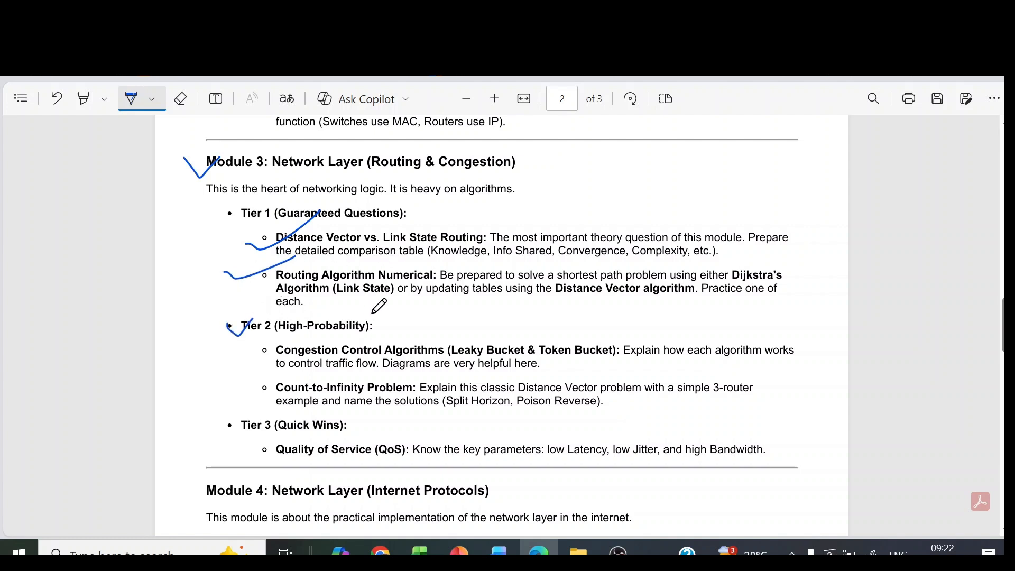
pyautogui.moveTo(472, 318)
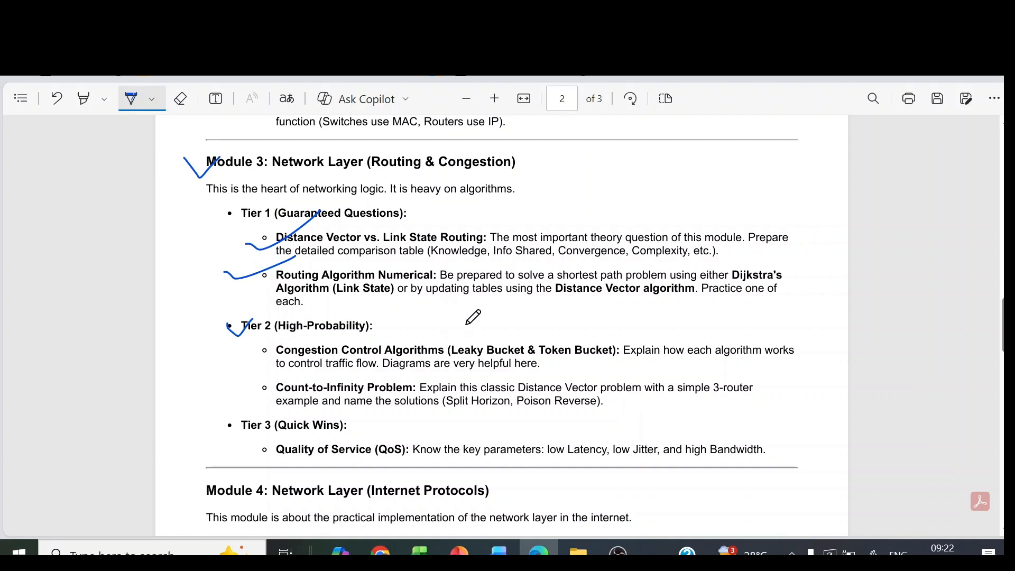
pyautogui.scroll(-3)
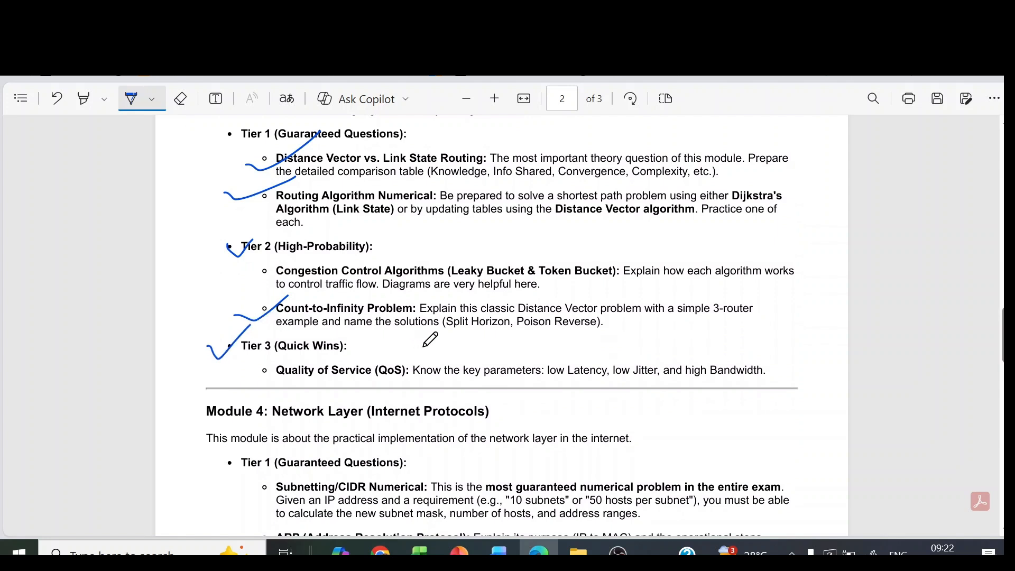
pyautogui.moveTo(619, 378)
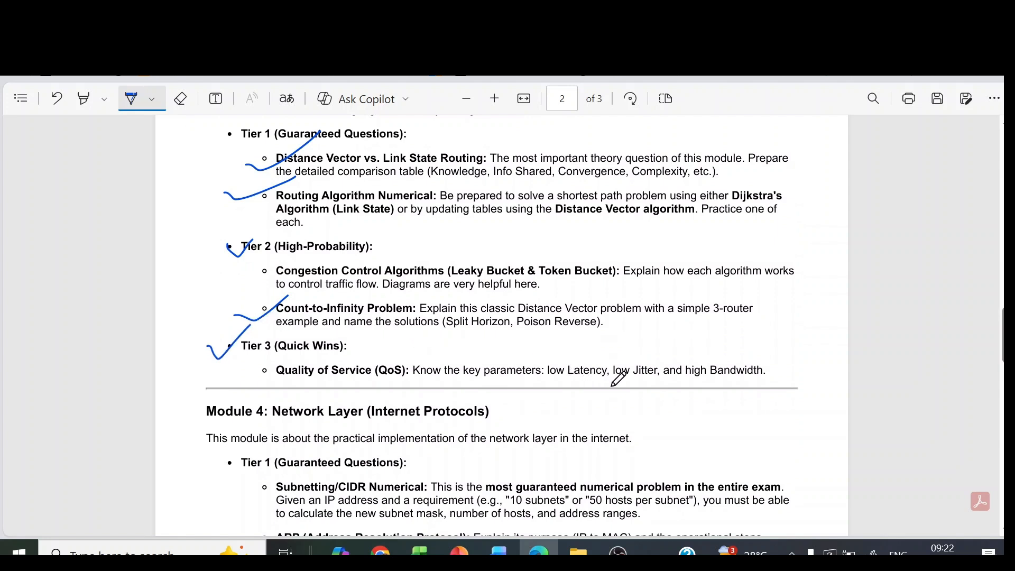
pyautogui.moveTo(757, 377)
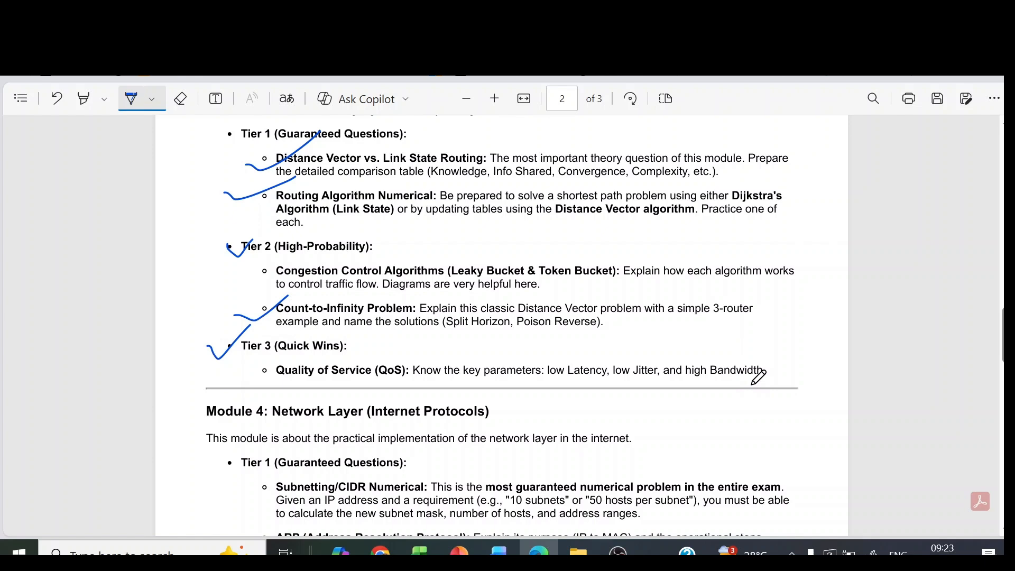
pyautogui.moveTo(385, 295)
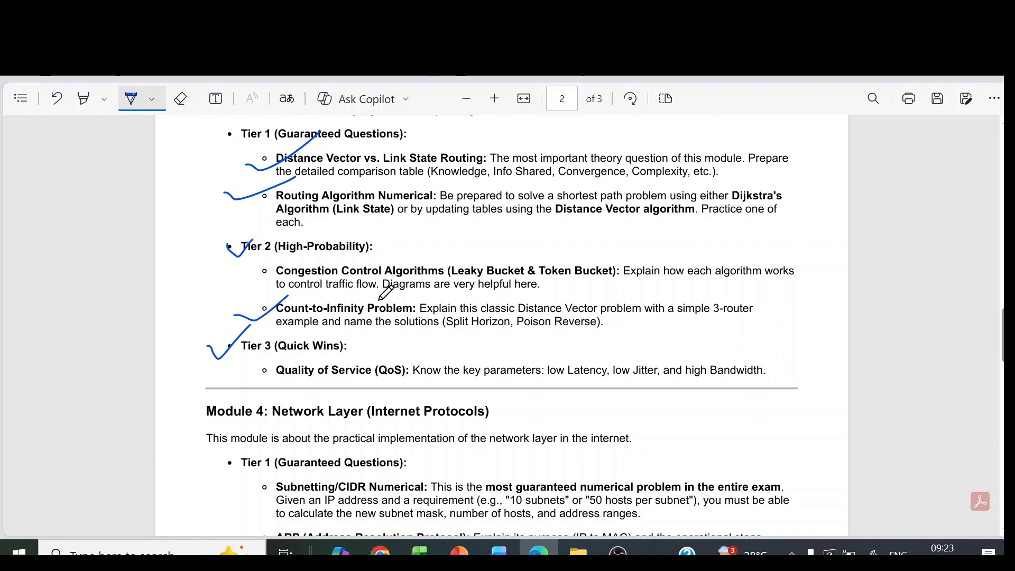
# Tick Module 5's heading, Tier 1, TCP 3-Way Handshake, Tier 2 and Tier 3 in blue ink
pyautogui.scroll(-3)
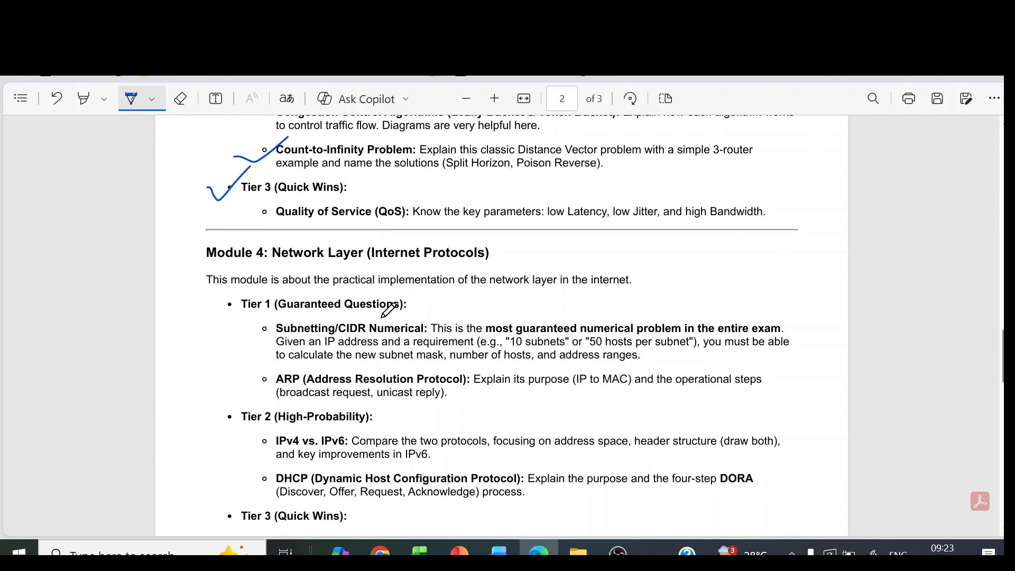
pyautogui.scroll(-3)
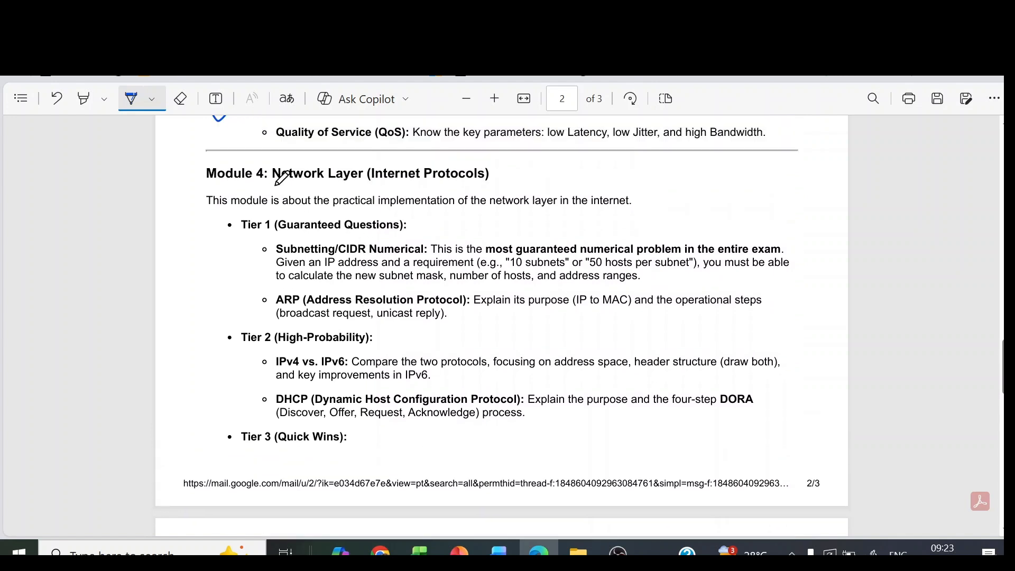
pyautogui.moveTo(227, 224)
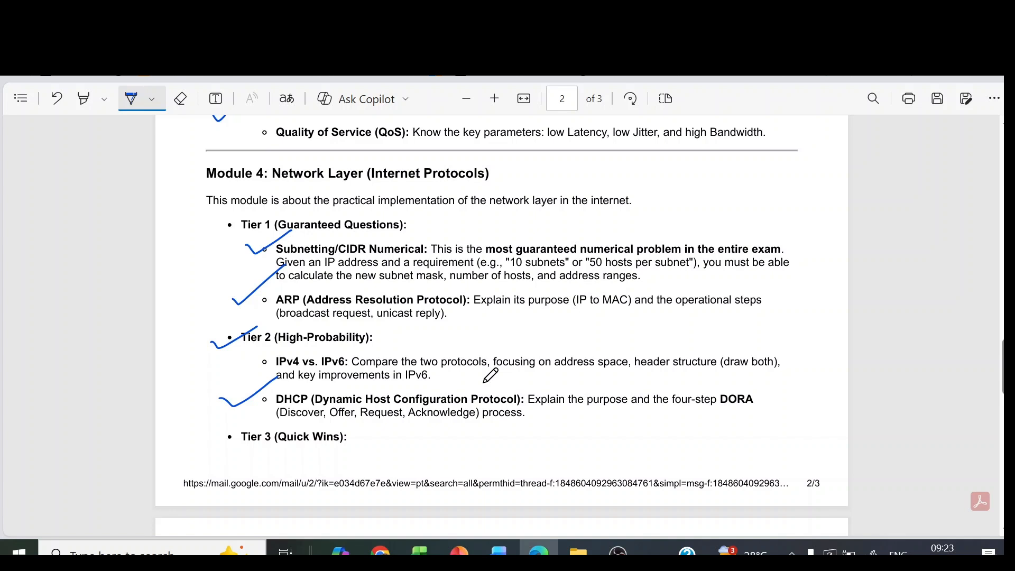
pyautogui.scroll(-3)
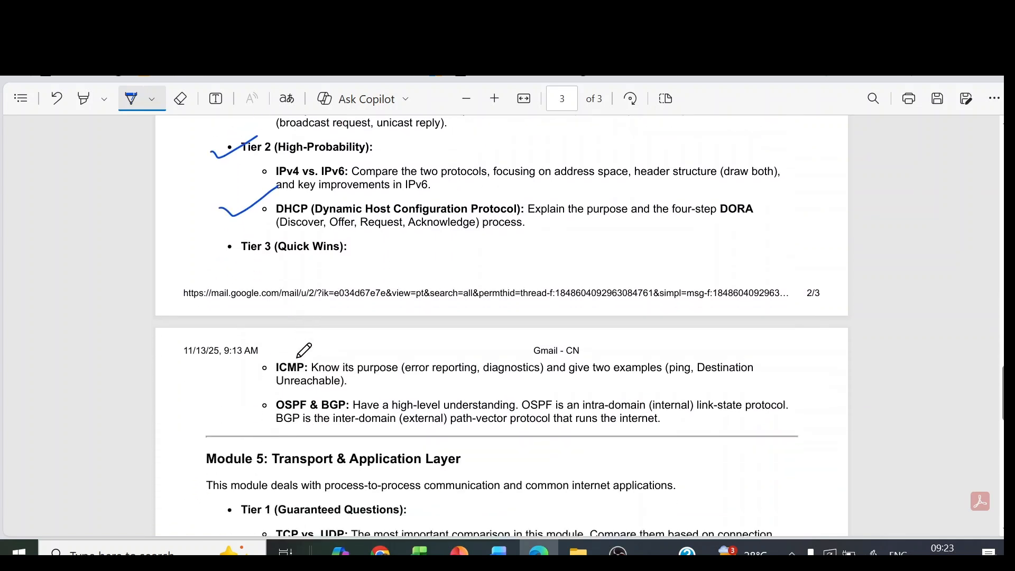
pyautogui.scroll(-3)
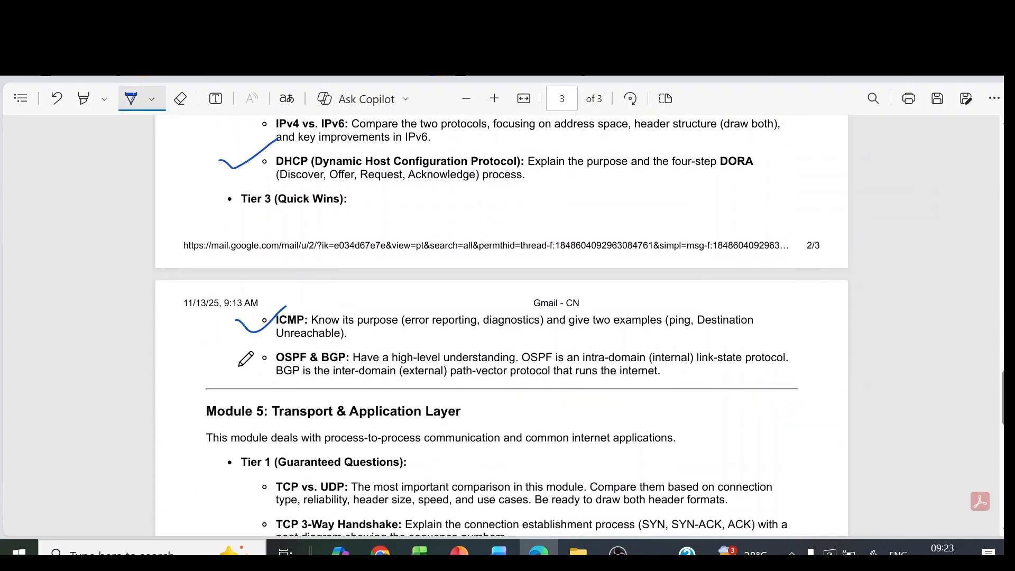
pyautogui.scroll(-3)
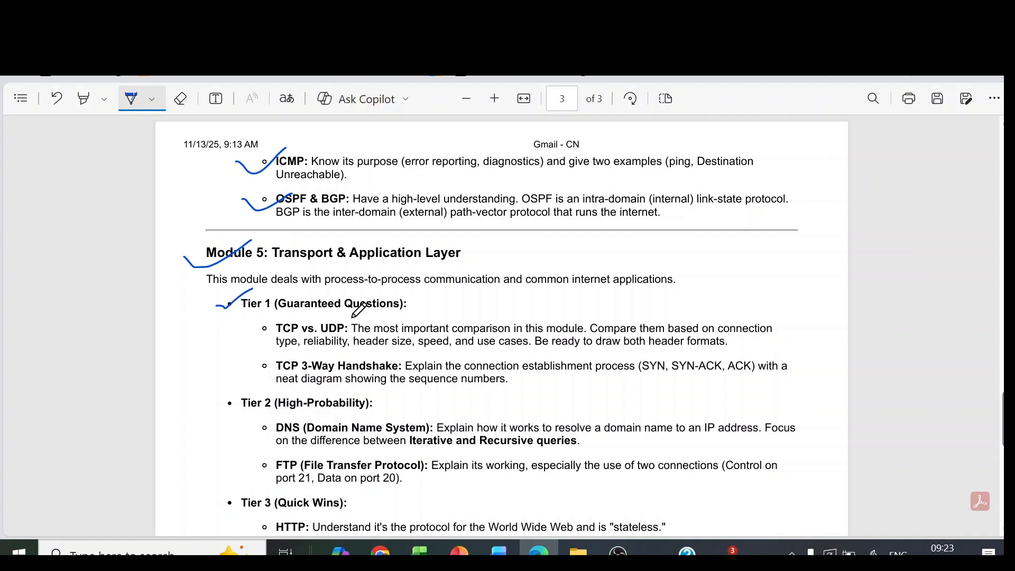
pyautogui.moveTo(618, 324)
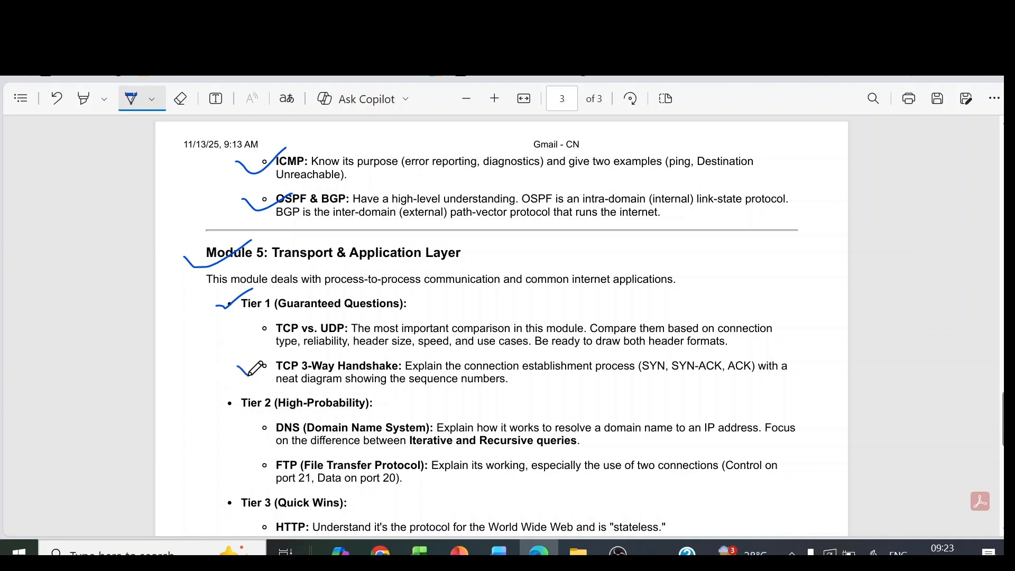
pyautogui.scroll(-3)
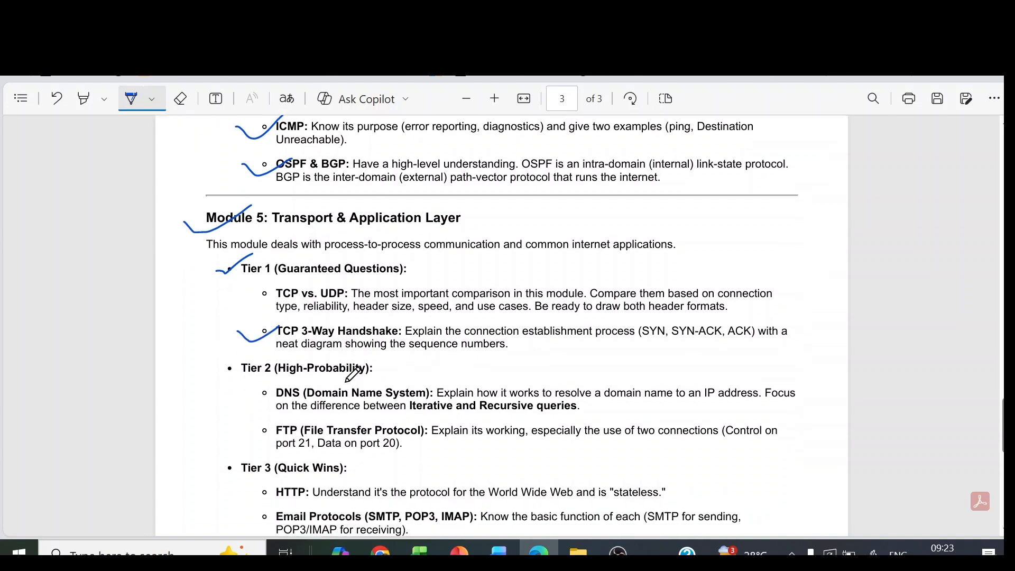
pyautogui.scroll(-3)
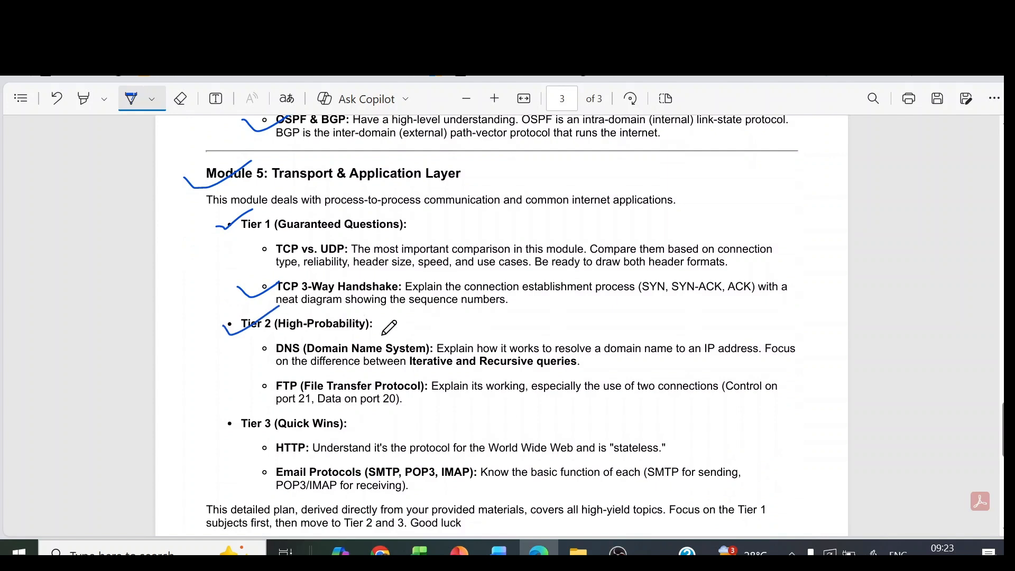
pyautogui.scroll(-3)
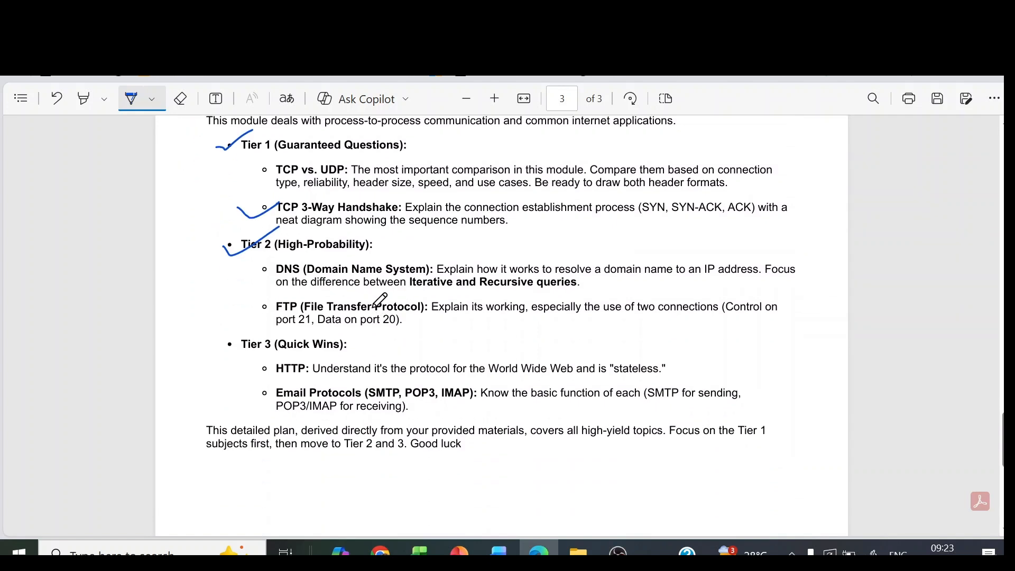
pyautogui.moveTo(257, 307)
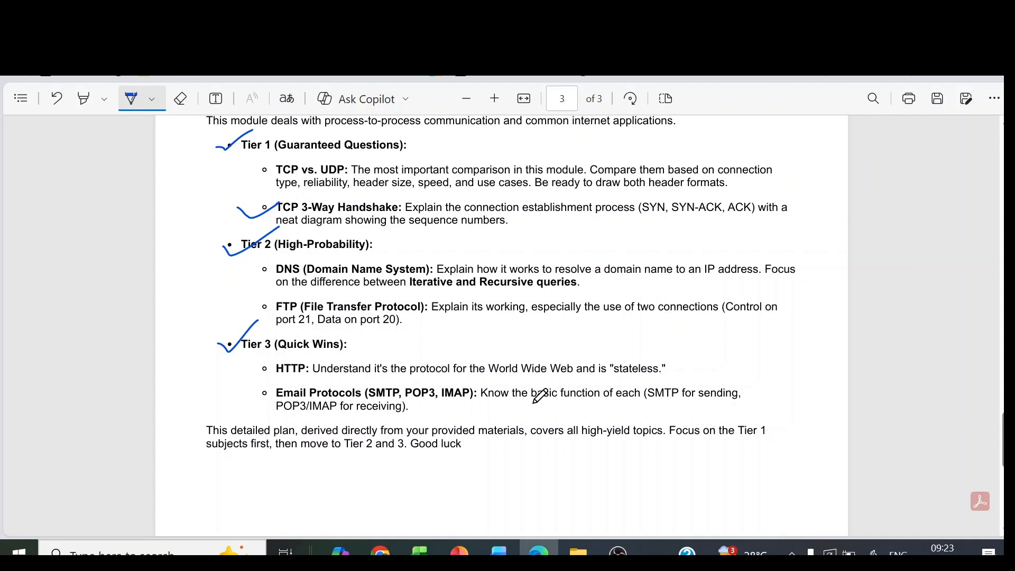
pyautogui.moveTo(538, 398)
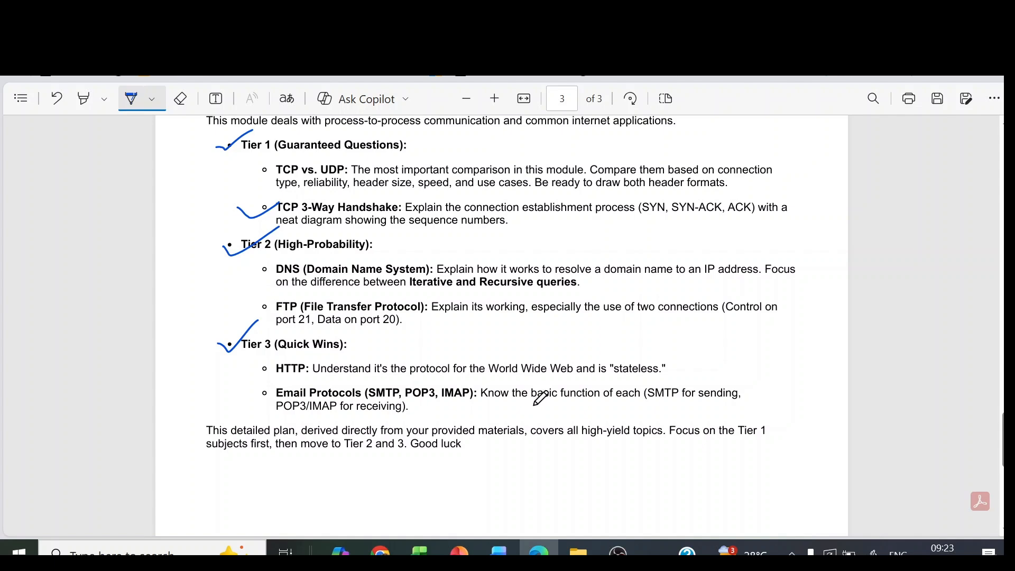
# Scroll back up through pages 3 and 2 to the Module 1 section on page 1
pyautogui.scroll(-3)
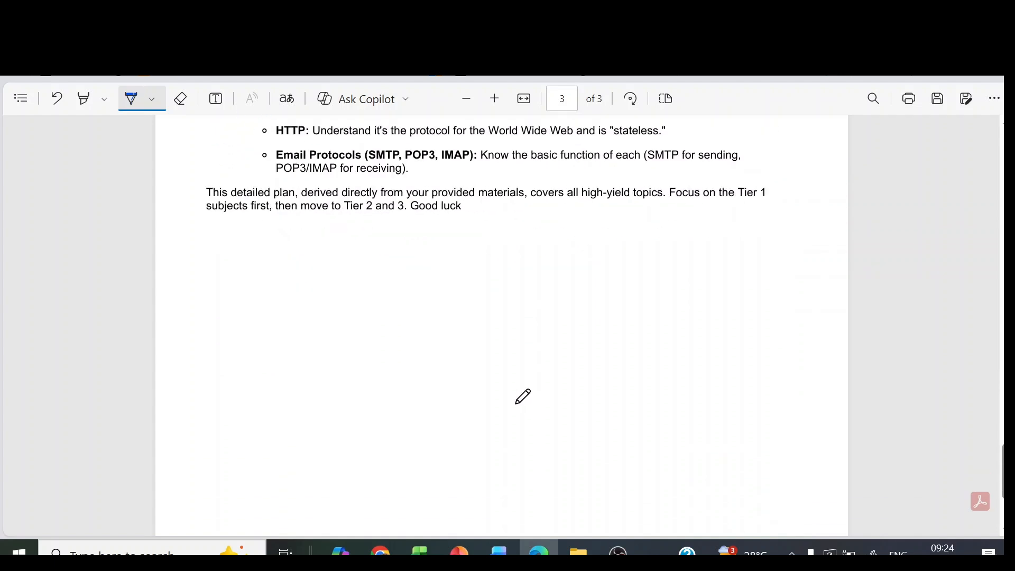
pyautogui.scroll(3)
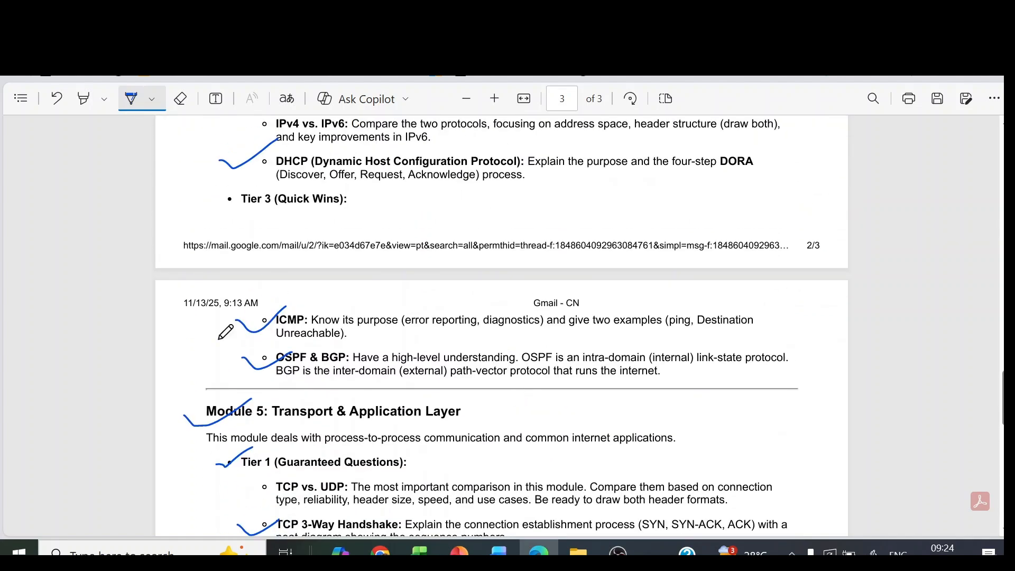
pyautogui.scroll(3)
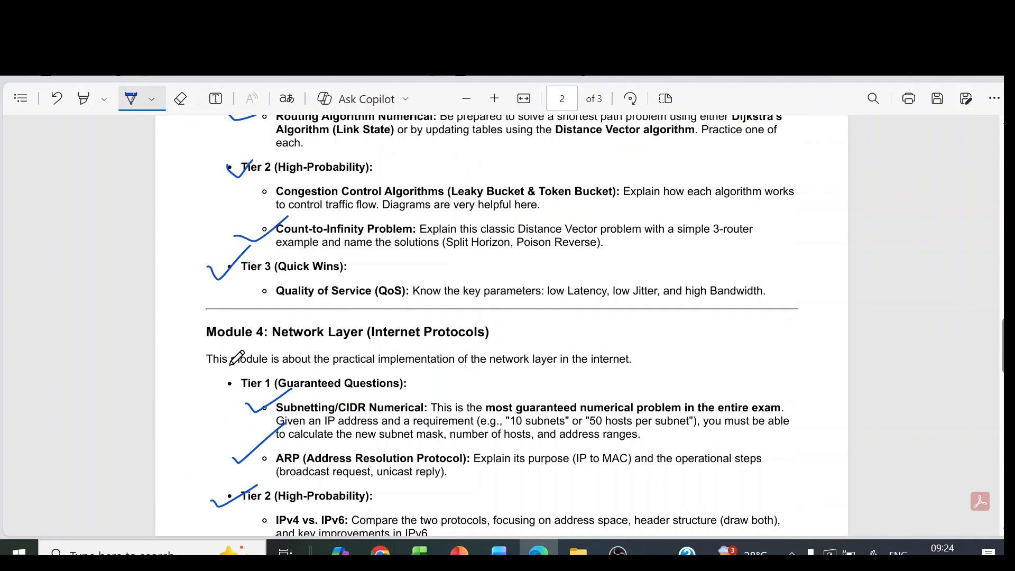
pyautogui.moveTo(555, 278)
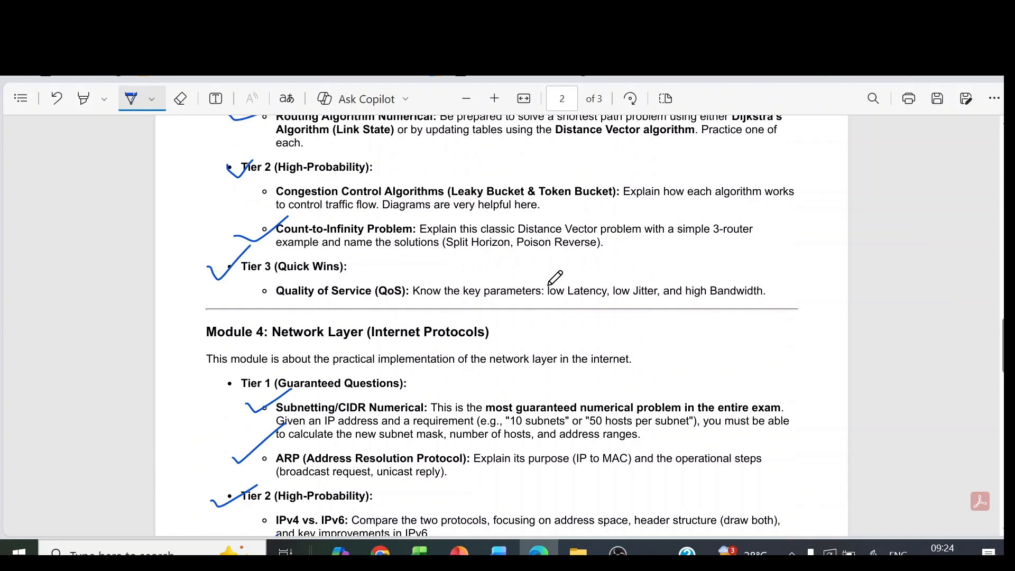
pyautogui.scroll(3)
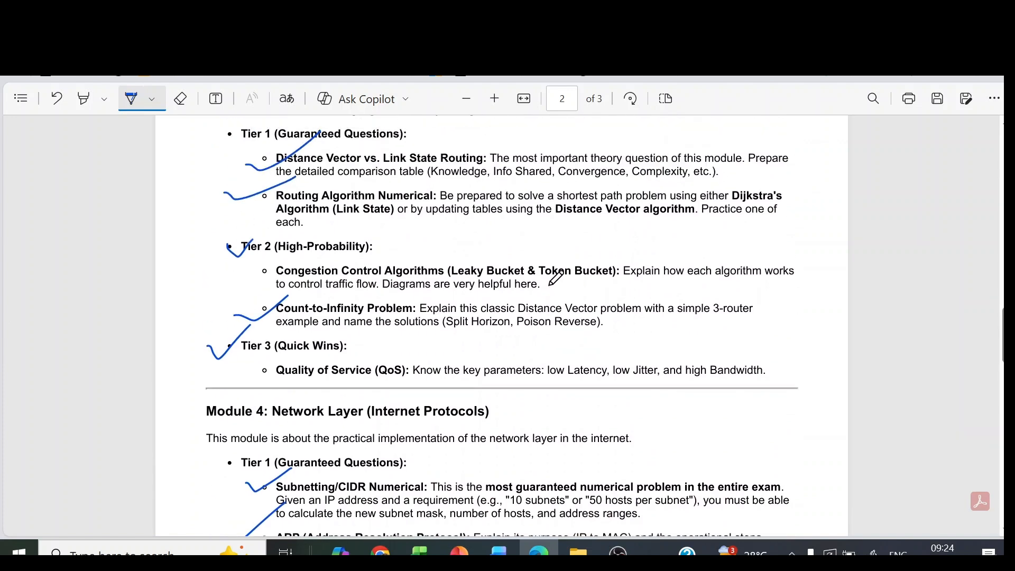
pyautogui.moveTo(524, 281)
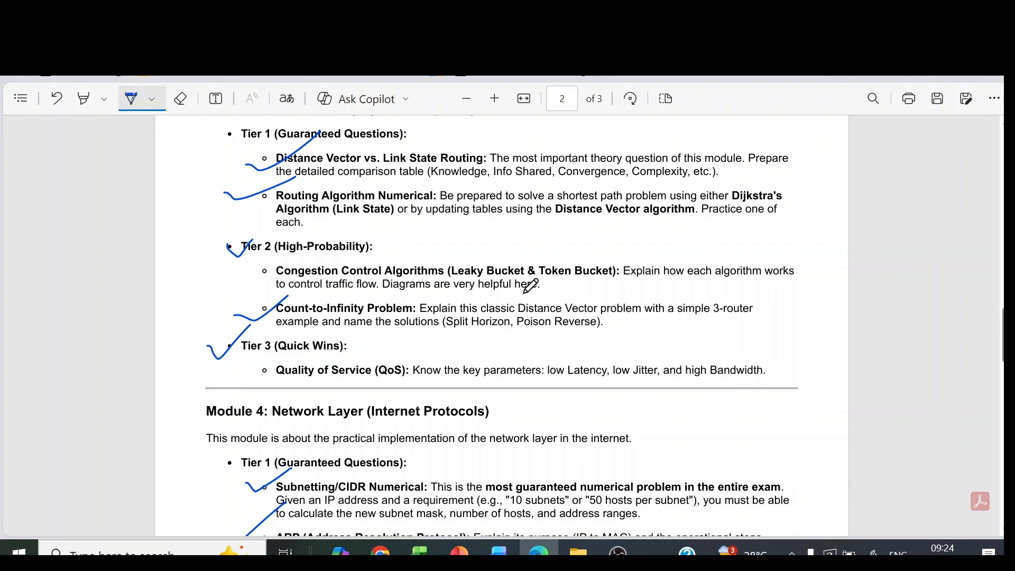
pyautogui.scroll(3)
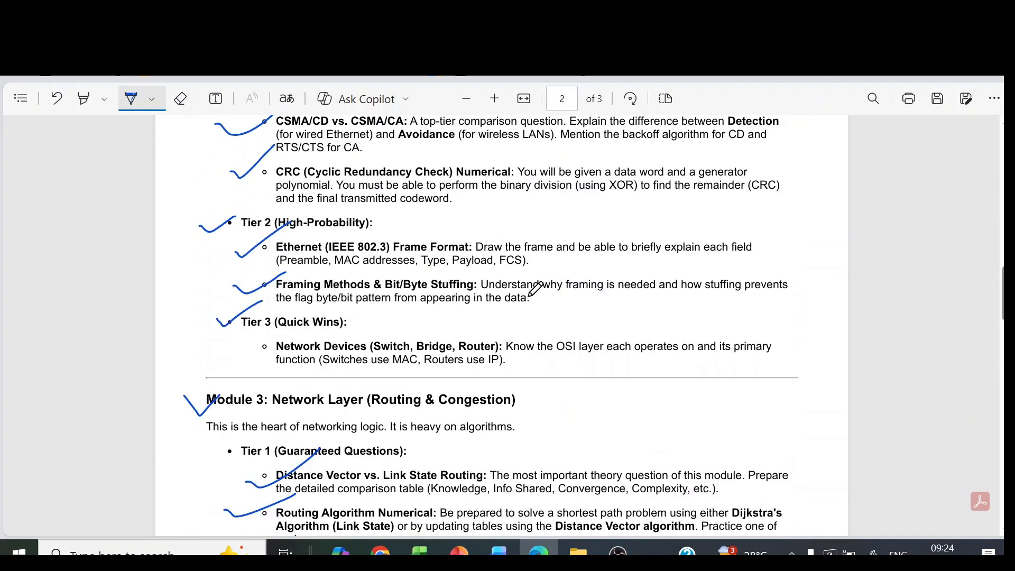
pyautogui.scroll(3)
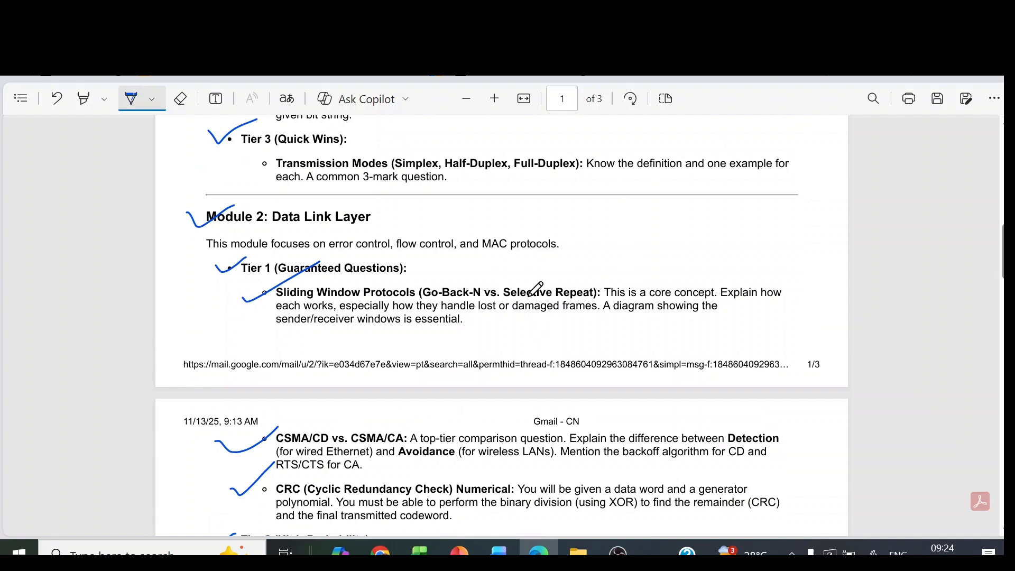
pyautogui.scroll(3)
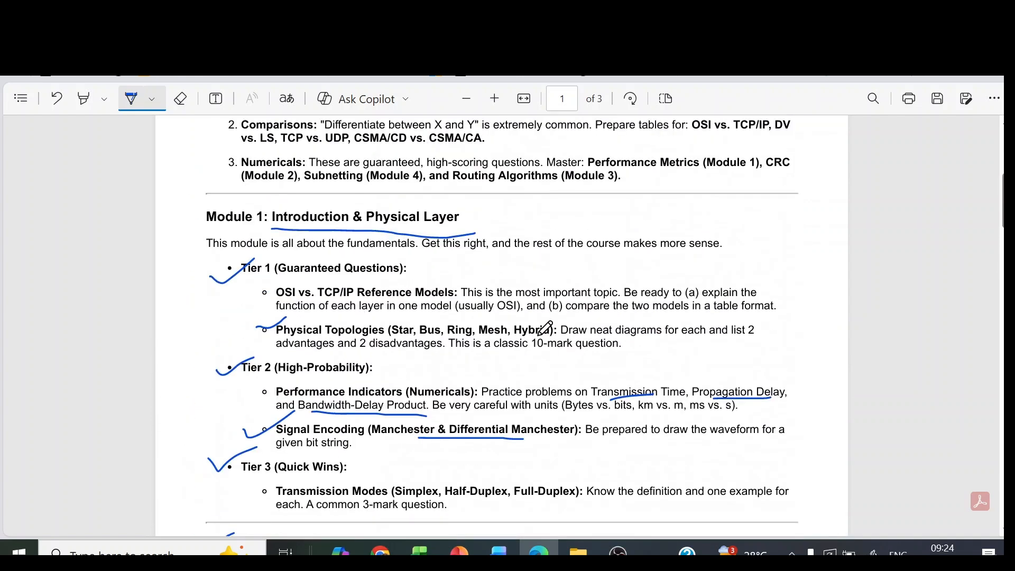
# Underline the General Smart Work Principles heading and diagram topics, and tick Comparisons
pyautogui.scroll(3)
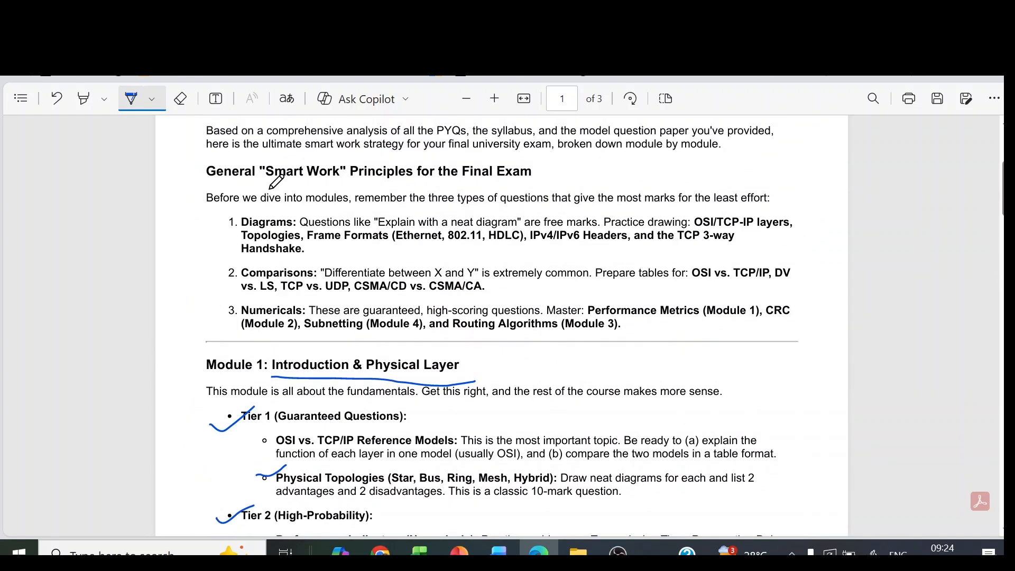
pyautogui.moveTo(266, 188); pyautogui.dragTo(417, 183)
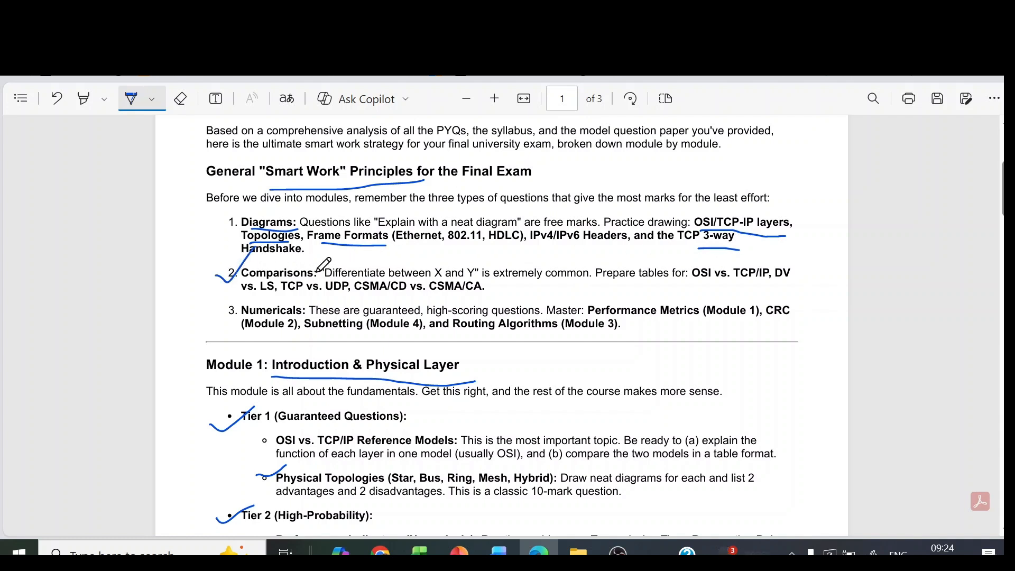
pyautogui.moveTo(543, 288)
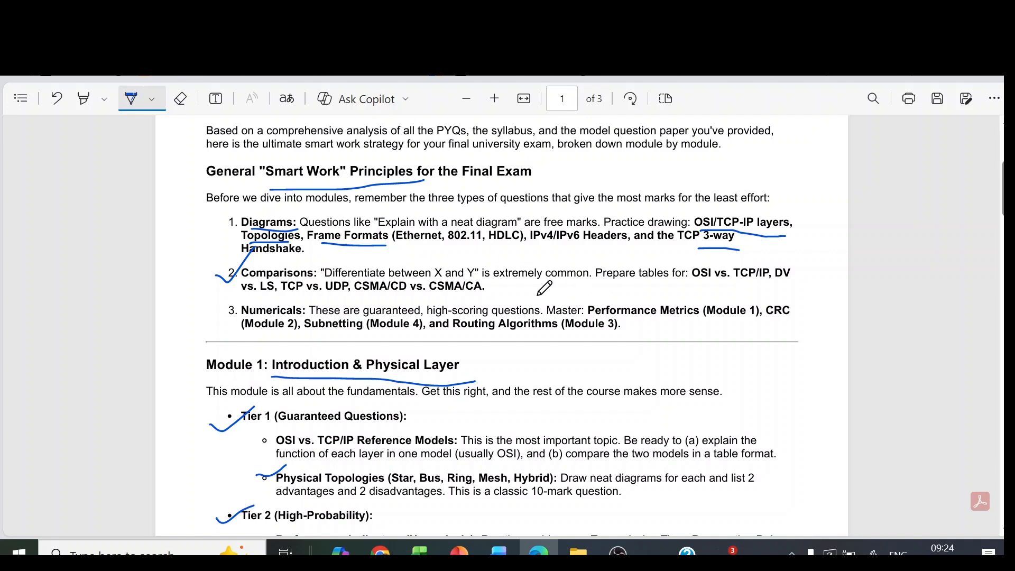
pyautogui.moveTo(731, 279)
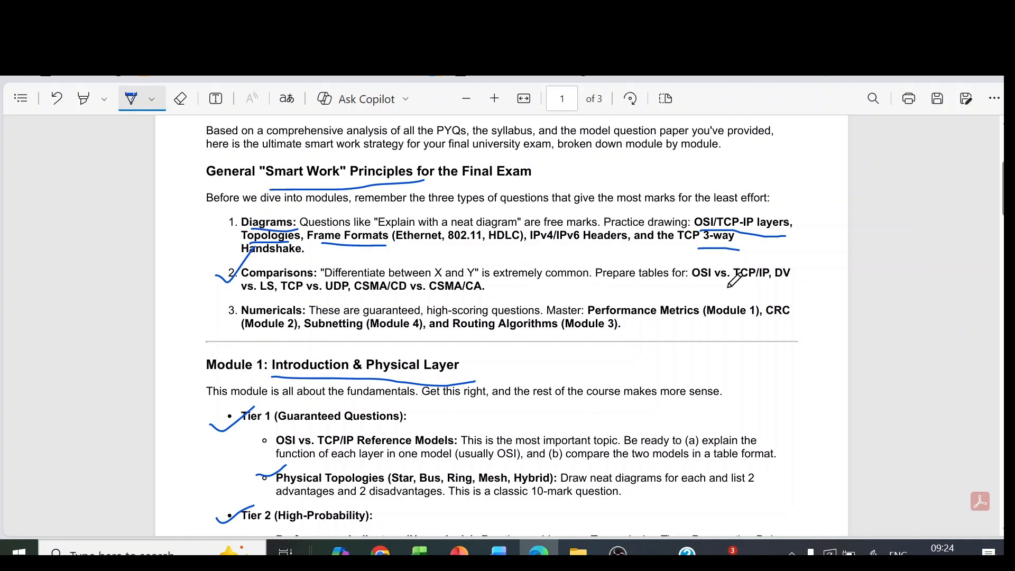
pyautogui.moveTo(339, 301)
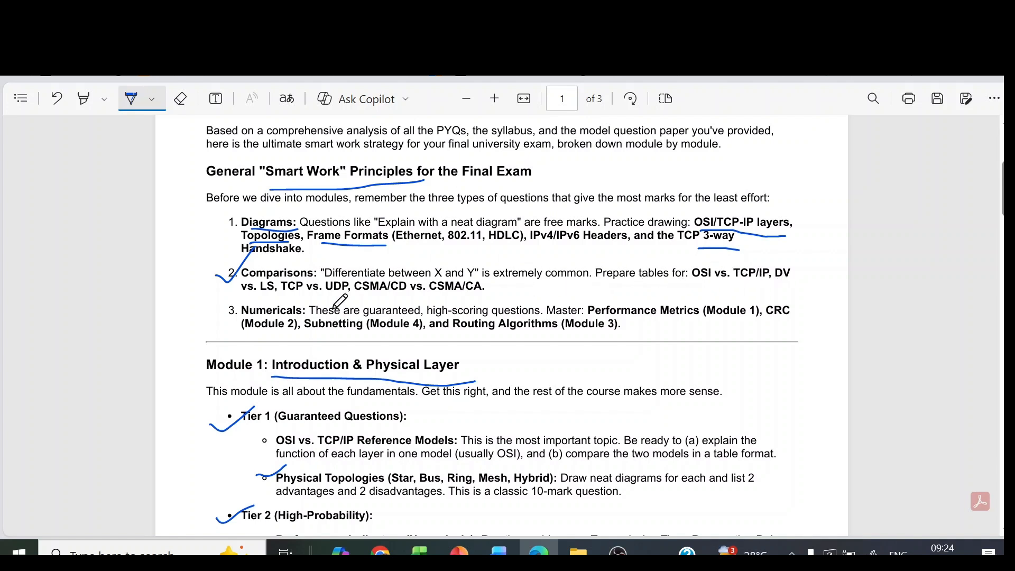
pyautogui.moveTo(387, 293)
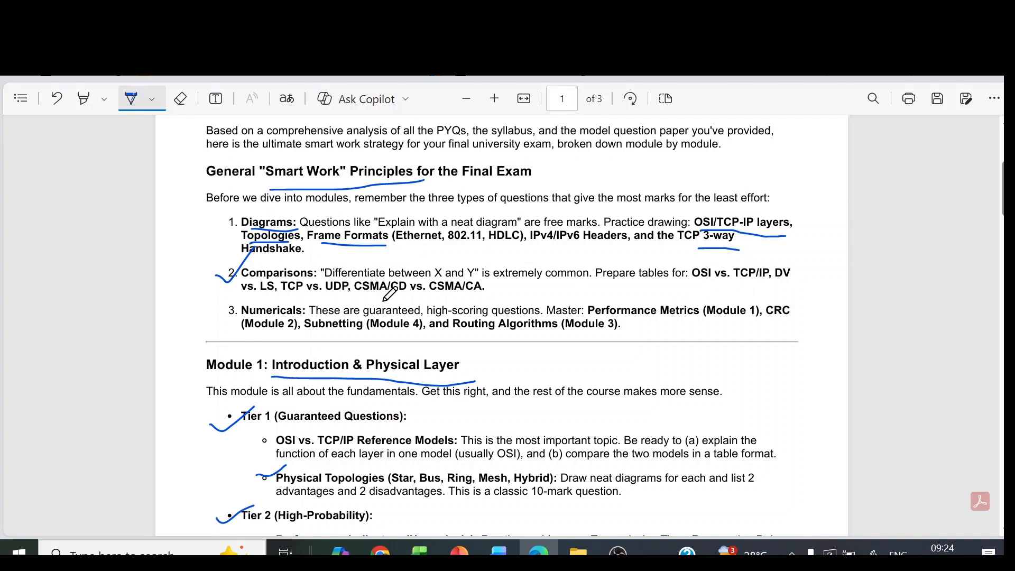
pyautogui.moveTo(498, 299)
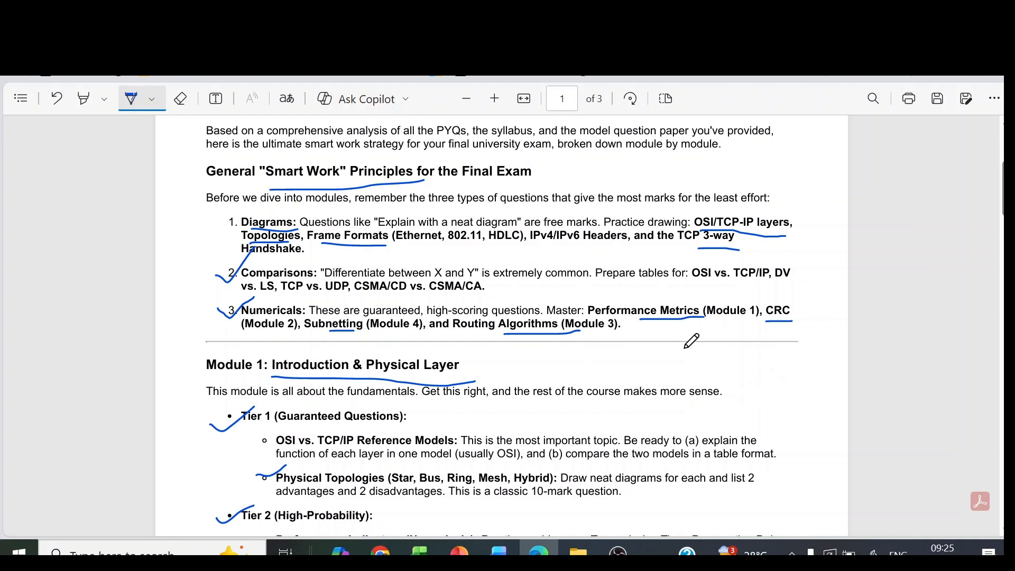
pyautogui.moveTo(707, 350)
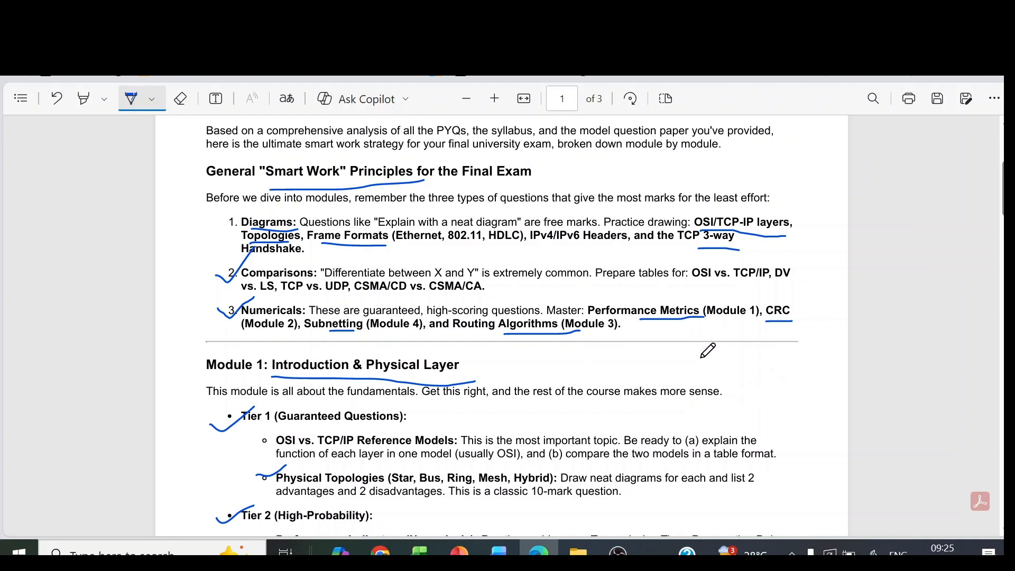
pyautogui.moveTo(717, 352)
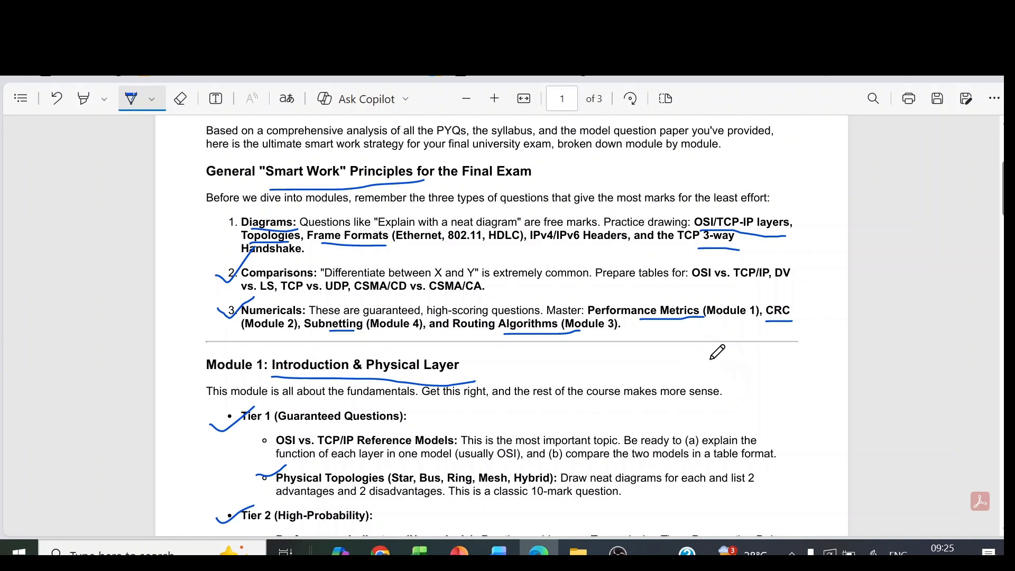
pyautogui.moveTo(700, 356)
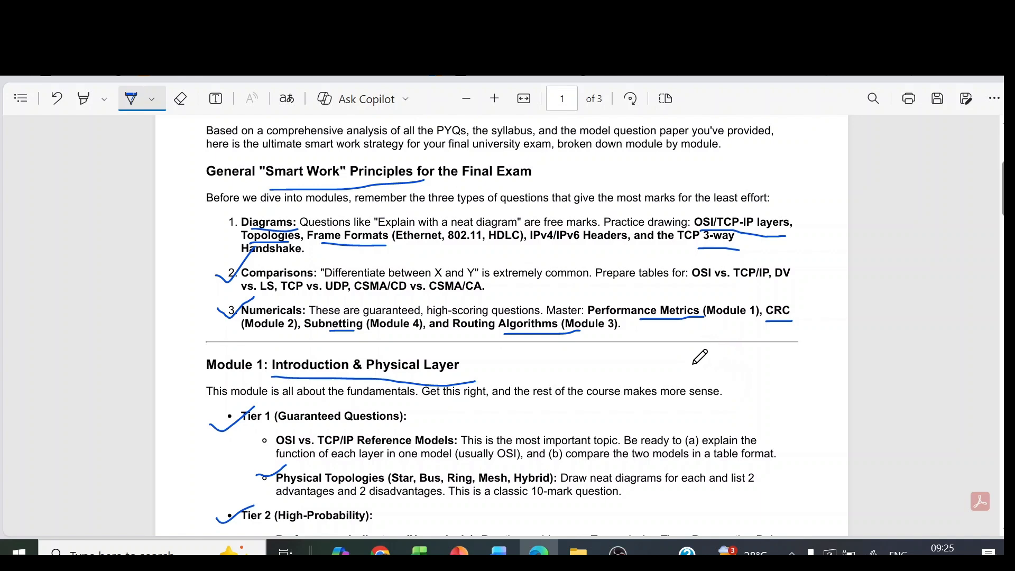